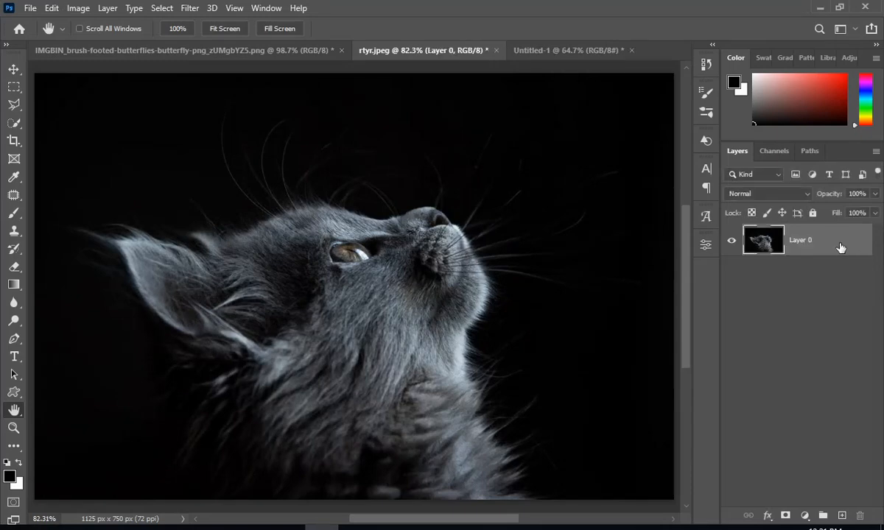
Convert Layer 0 to a smart object and move the cat photo into Untitled-1.
right_click(799, 240)
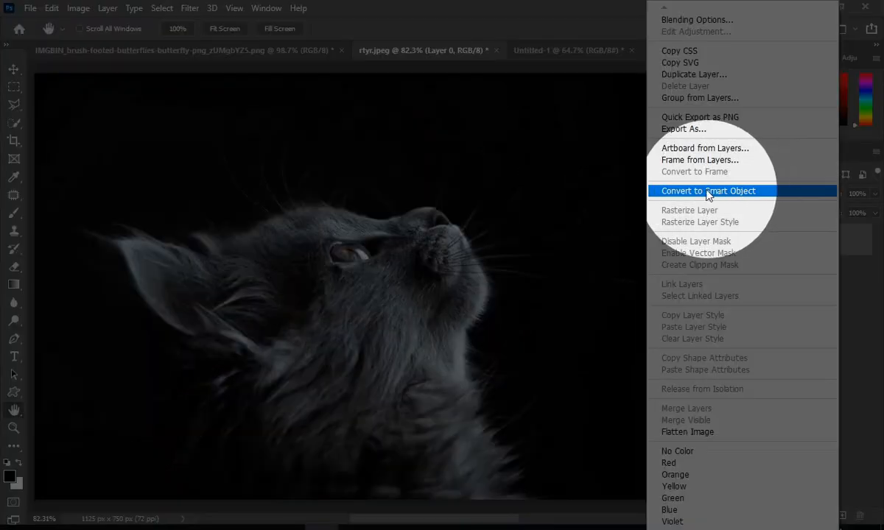
left_click(708, 191)
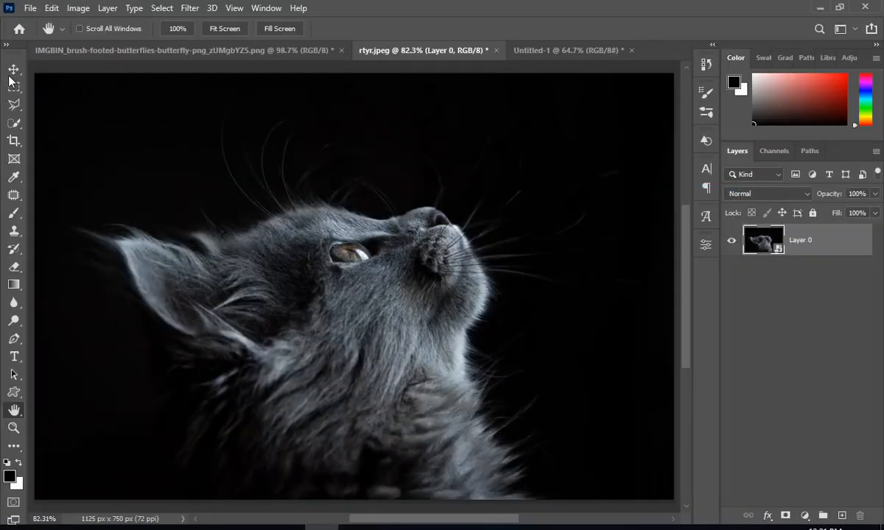
left_click(13, 68)
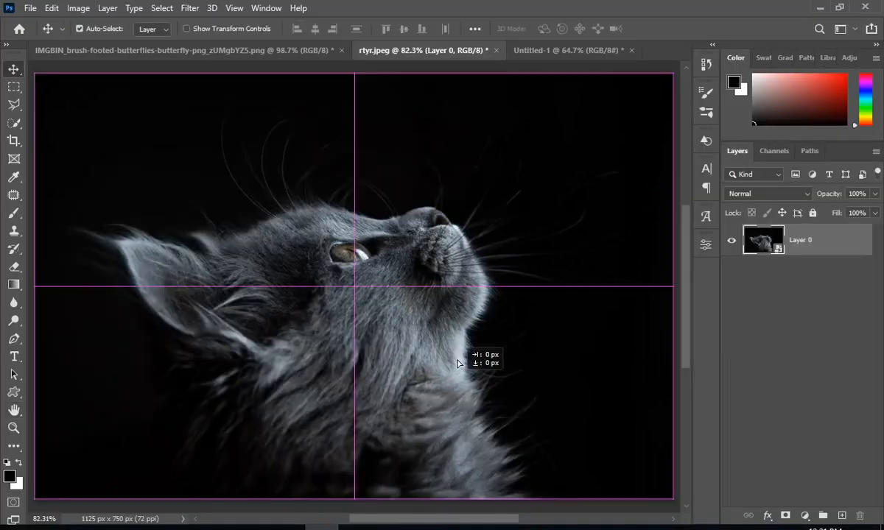
left_click(567, 50)
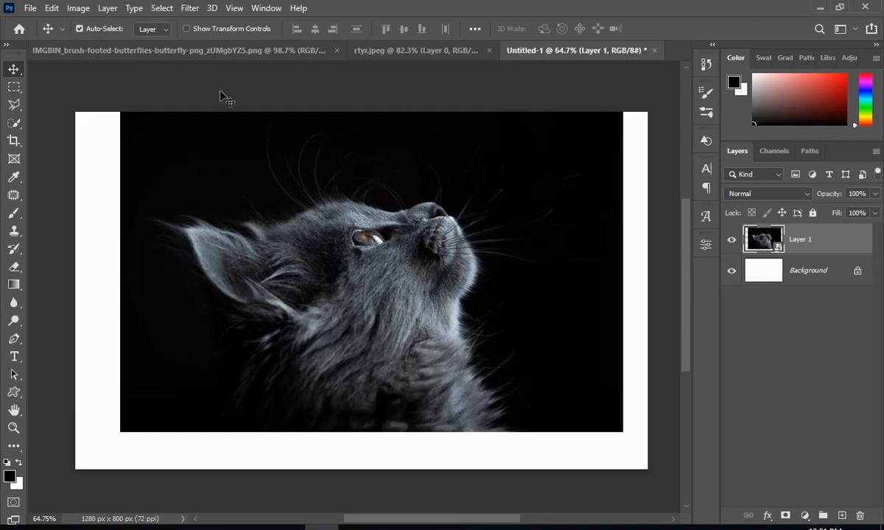
Rotate the cat about 31°, scale it to about 102.65%, and nudge it downward.
key("ctrl+t")
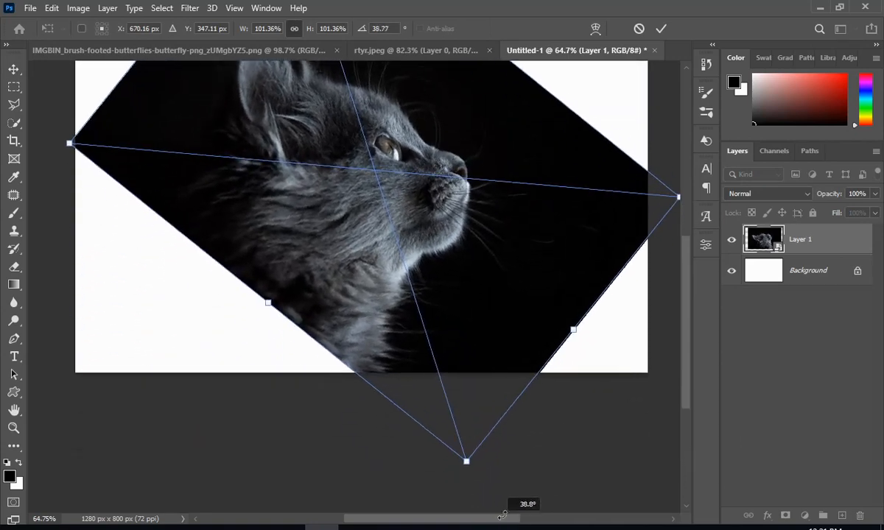
left_click_drag(466, 461, 505, 446)
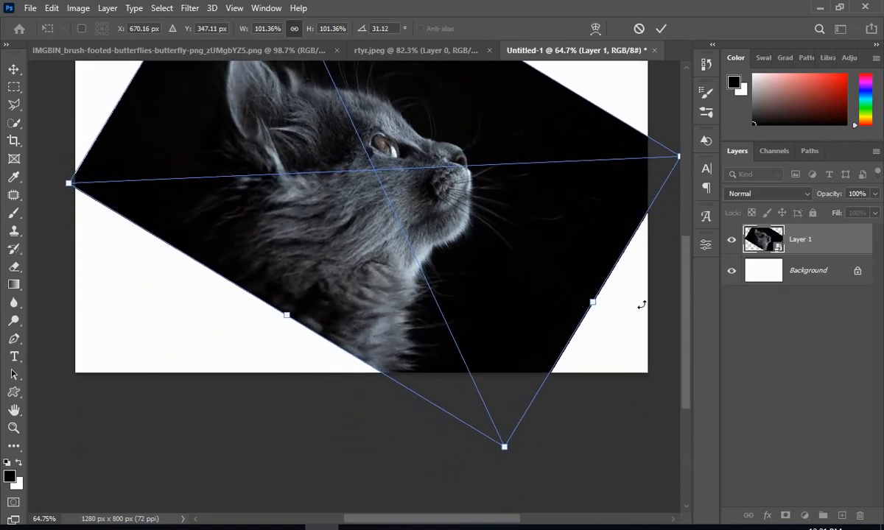
left_click(660, 29)
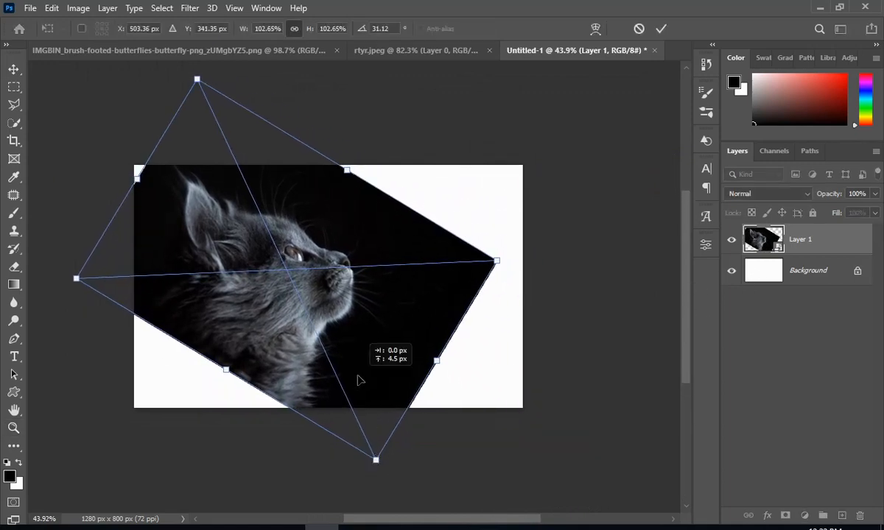
left_click_drag(361, 376, 356, 383)
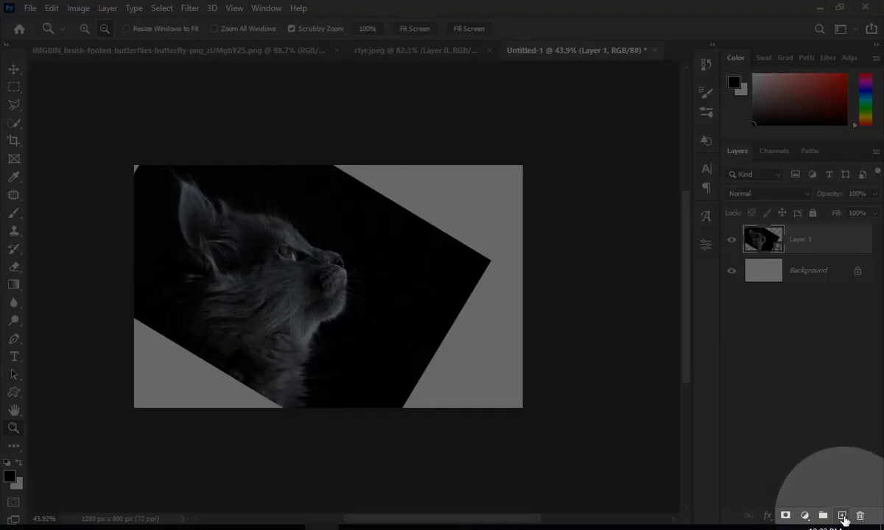
Add a layer painted black over the white corners and merge it with the cat layer.
left_click(842, 515)
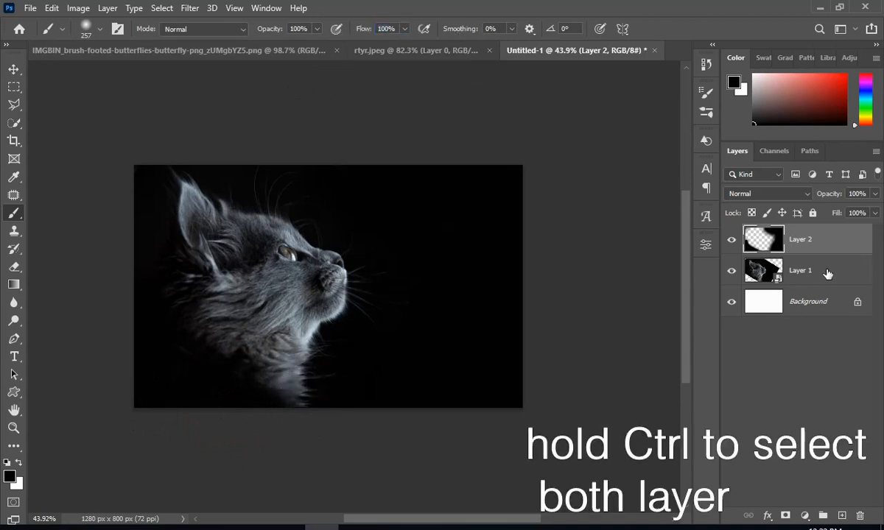
right_click(800, 270)
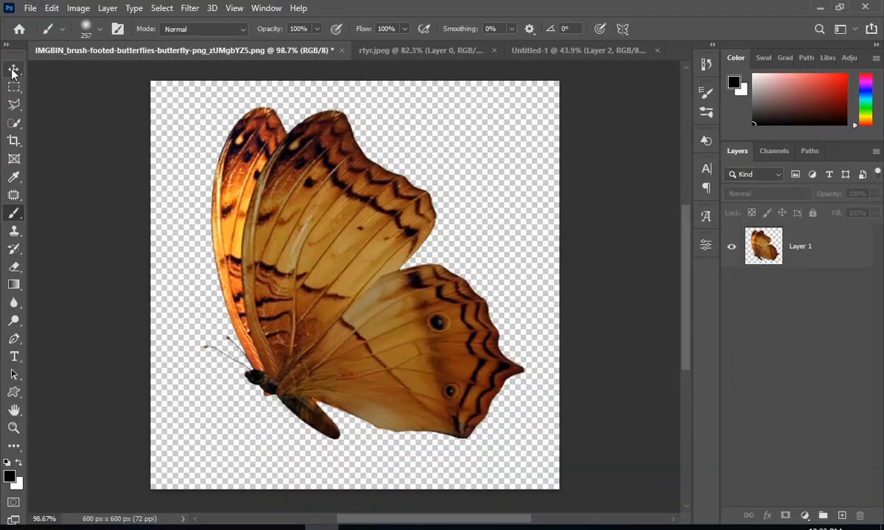
Move the butterfly into Untitled-1 and scale it down just above the cat's nose.
left_click(582, 50)
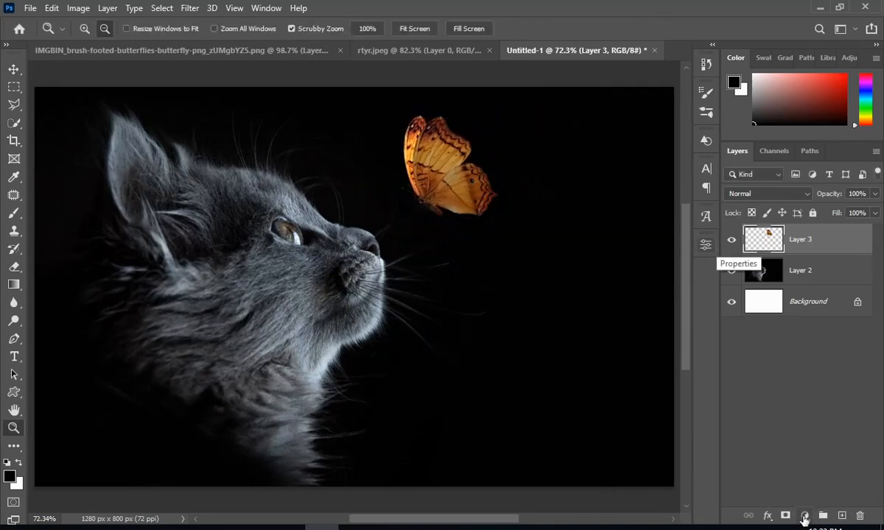
Add a Hue/Saturation adjustment clipped to the butterfly with saturation at -79.
left_click(804, 516)
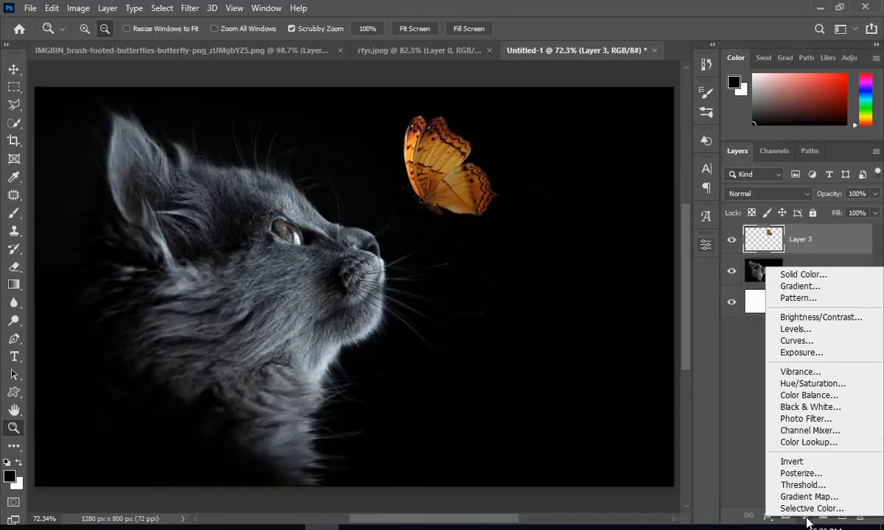
mouse_move(813, 383)
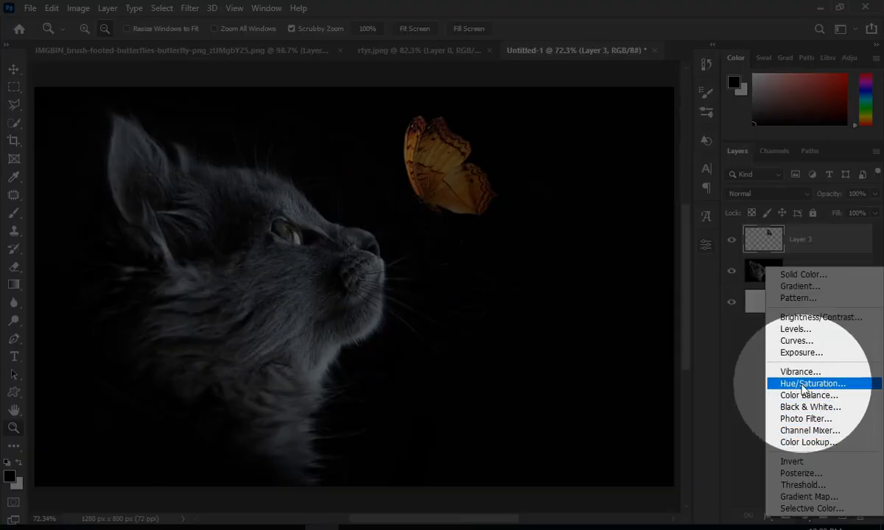
left_click(812, 384)
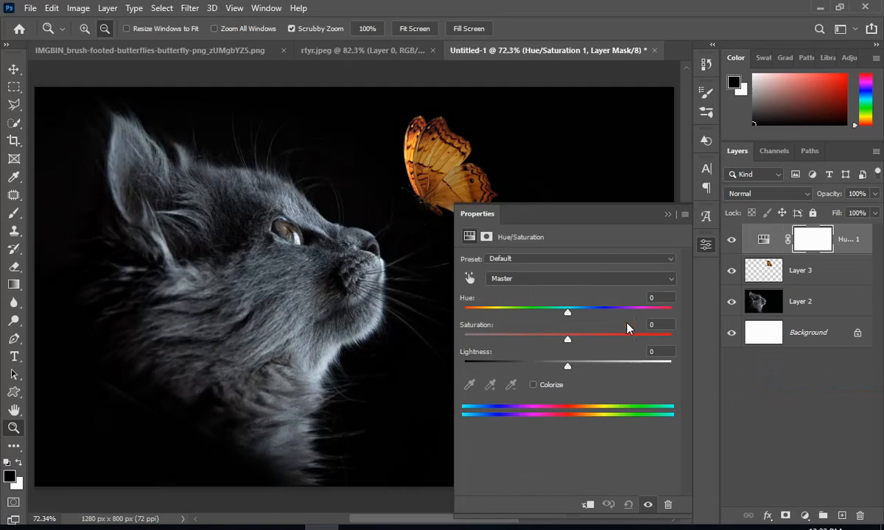
left_click_drag(568, 338, 505, 338)
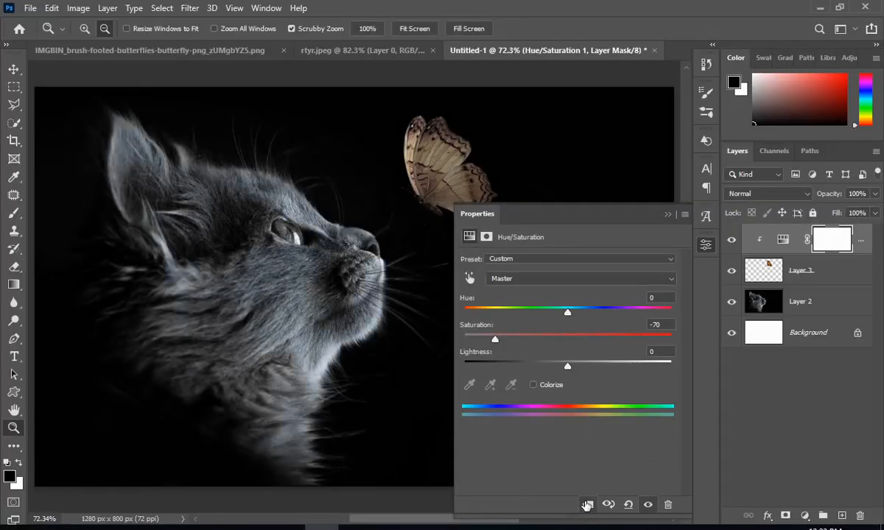
mouse_move(496, 345)
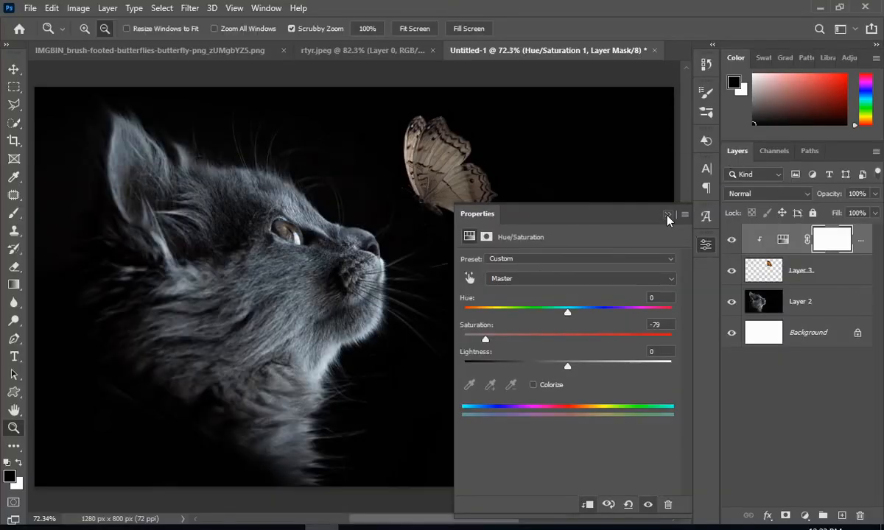
left_click(667, 214)
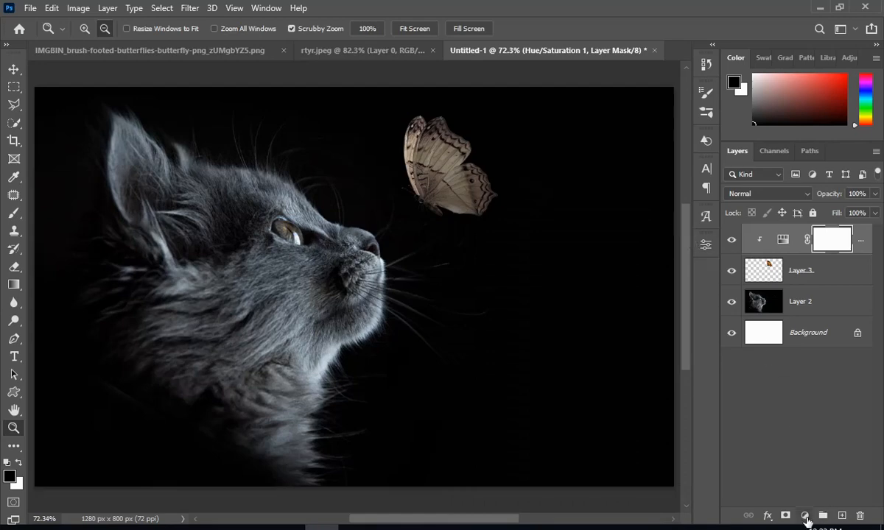
Add an Exposure adjustment clipped to the butterfly, raised to about +2.31.
left_click(805, 515)
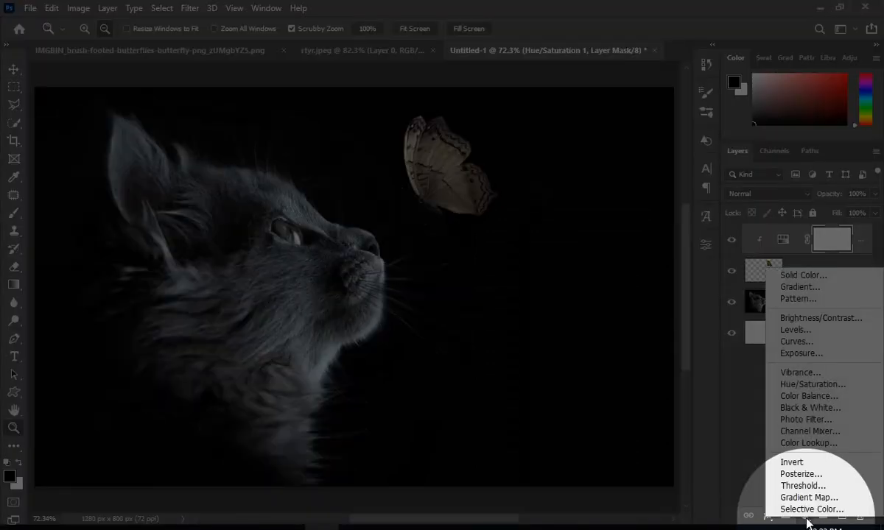
mouse_move(799, 352)
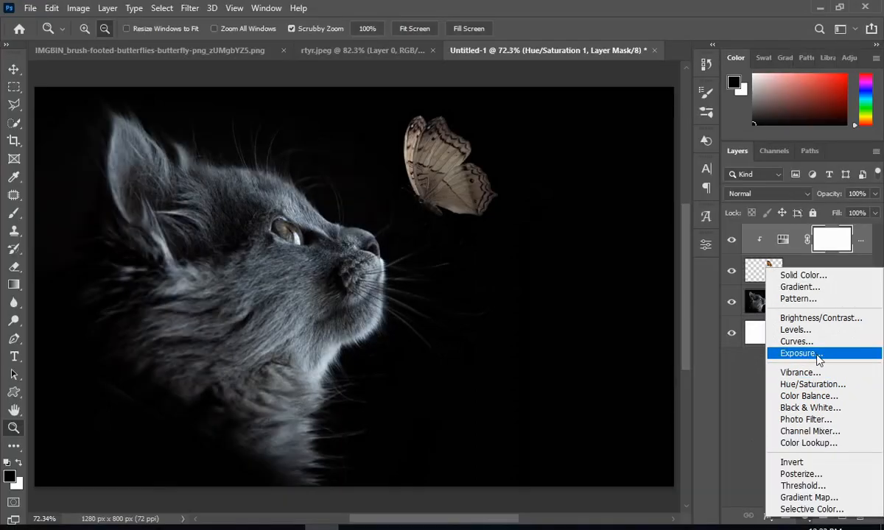
left_click(797, 353)
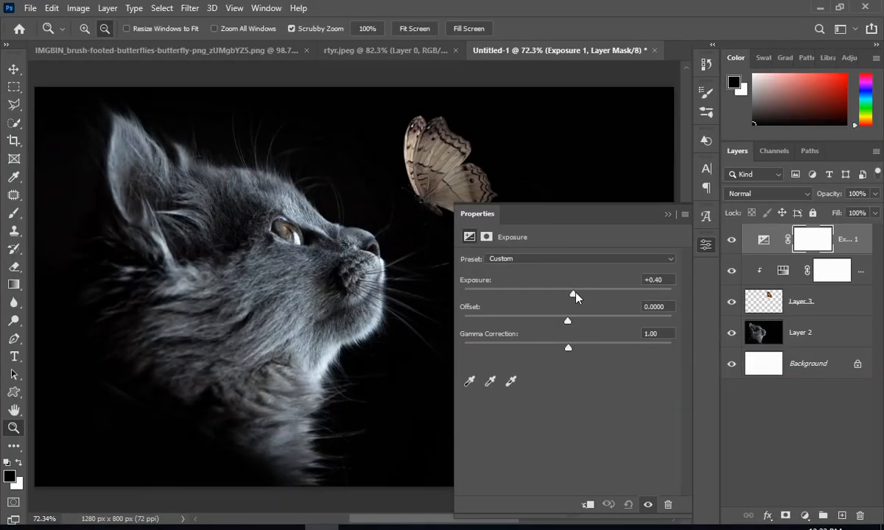
left_click_drag(573, 293, 588, 293)
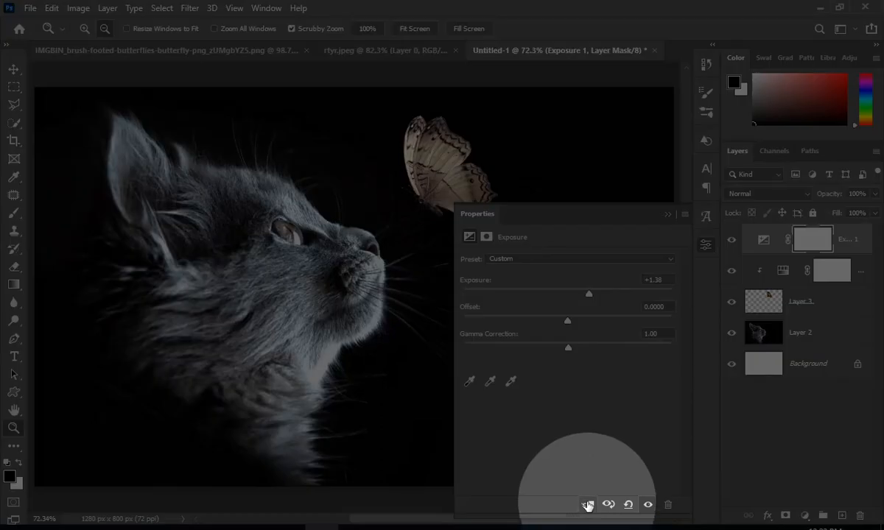
left_click(588, 504)
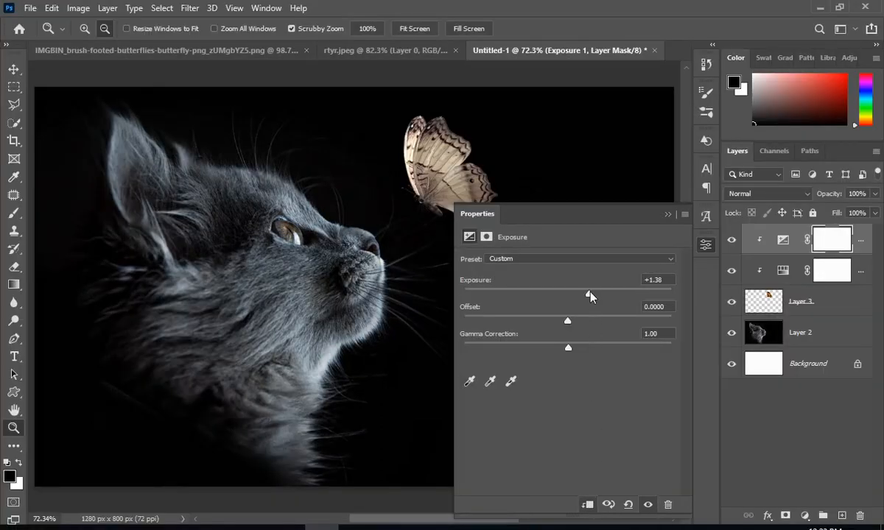
left_click_drag(588, 295, 604, 294)
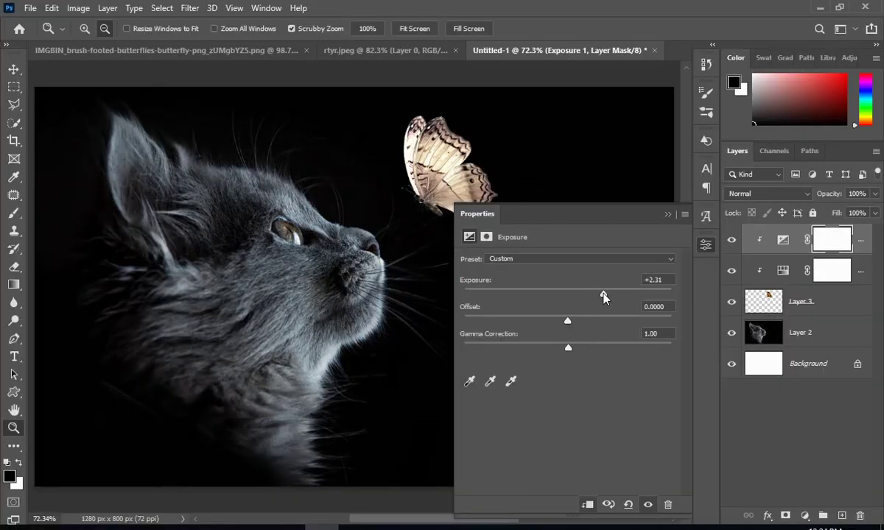
Invert the exposure mask to black and paint white over the butterfly's wings.
left_click(667, 214)
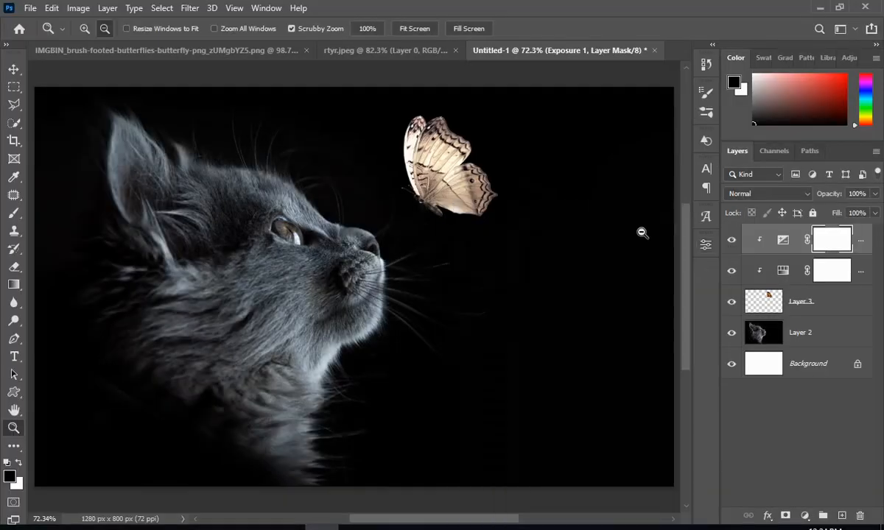
key("ctrl+i")
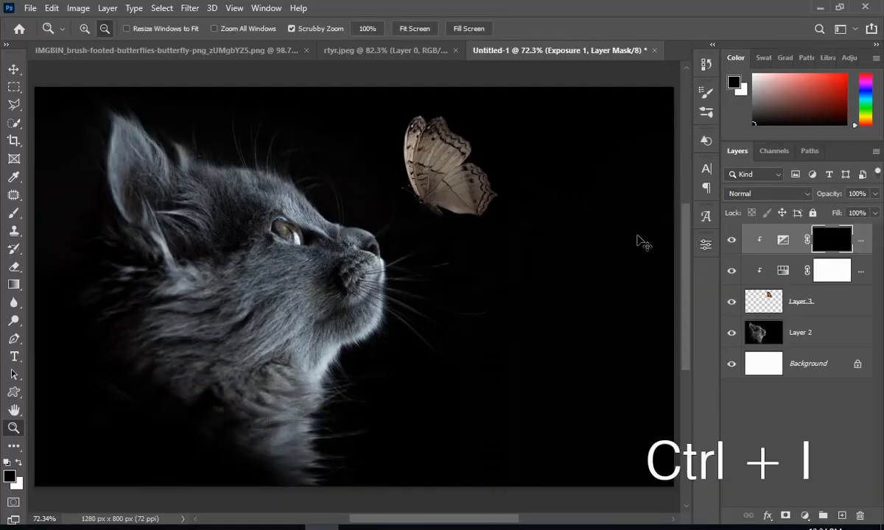
key("ctrl+i")
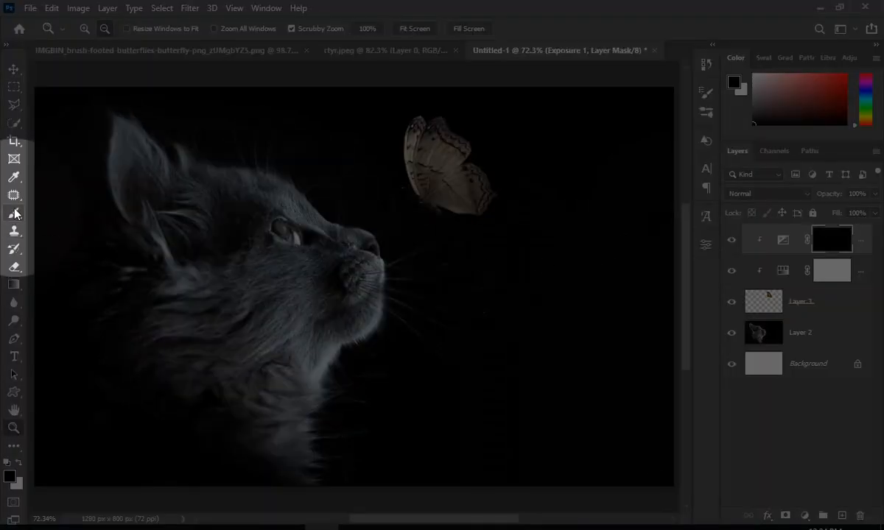
left_click(14, 213)
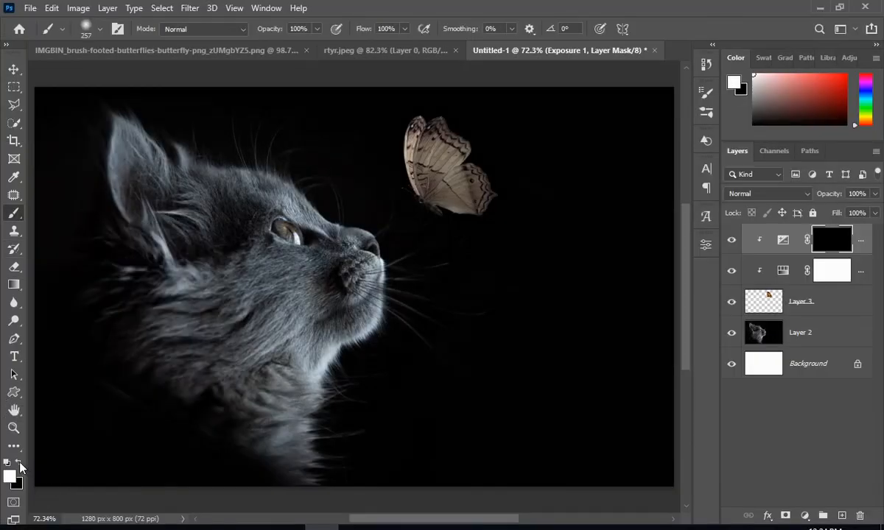
left_click(100, 29)
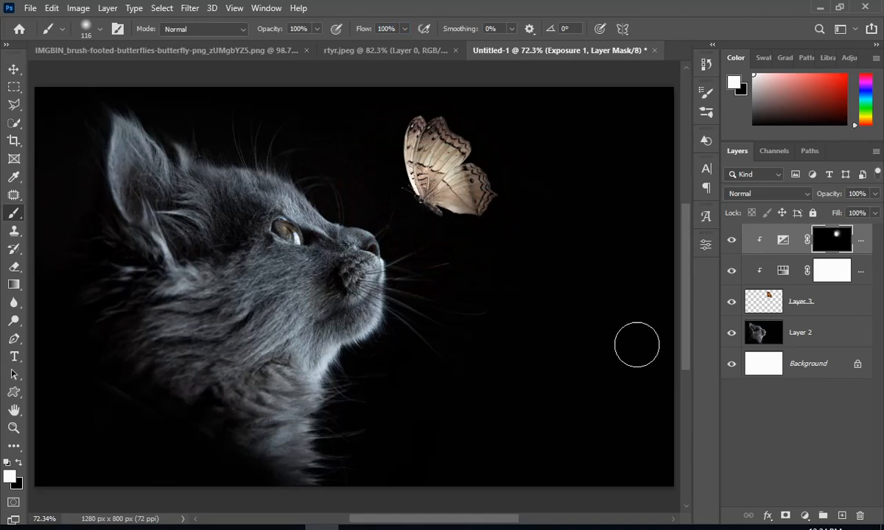
Add a clipped Curves adjustment darkening the butterfly, with black masked over its bright centre.
left_click(805, 514)
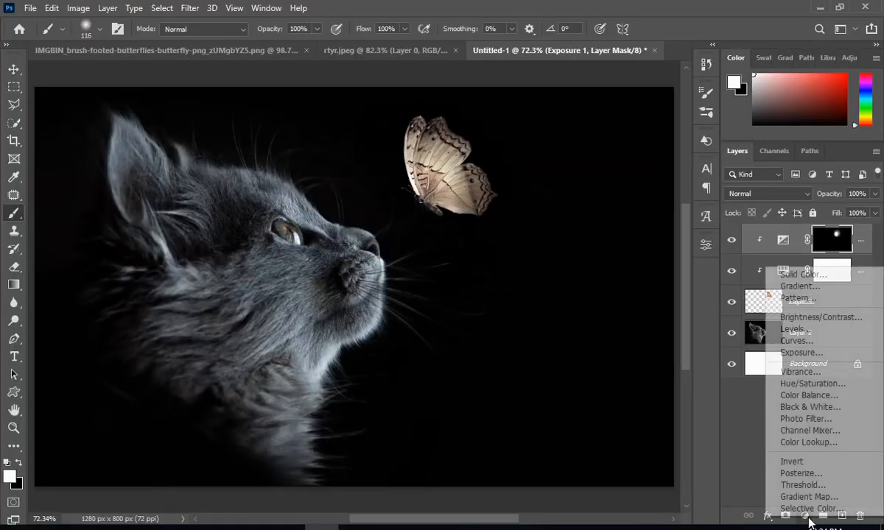
mouse_move(795, 340)
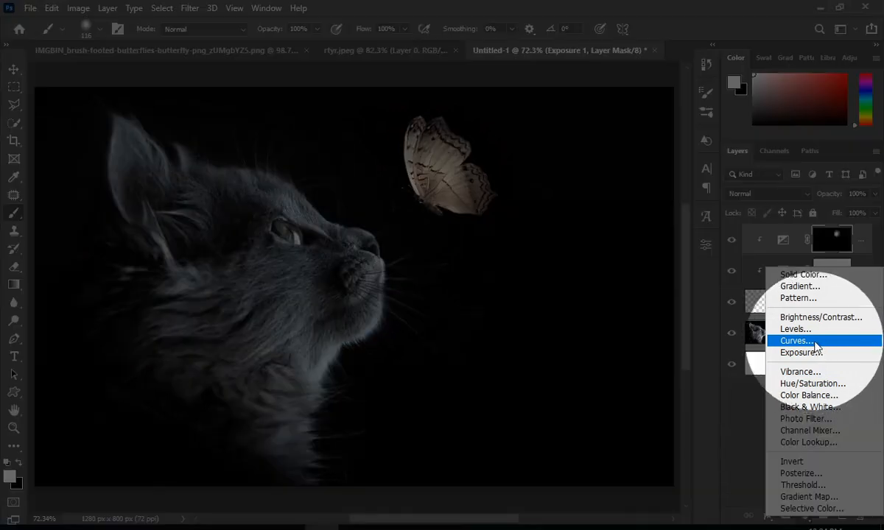
left_click(796, 340)
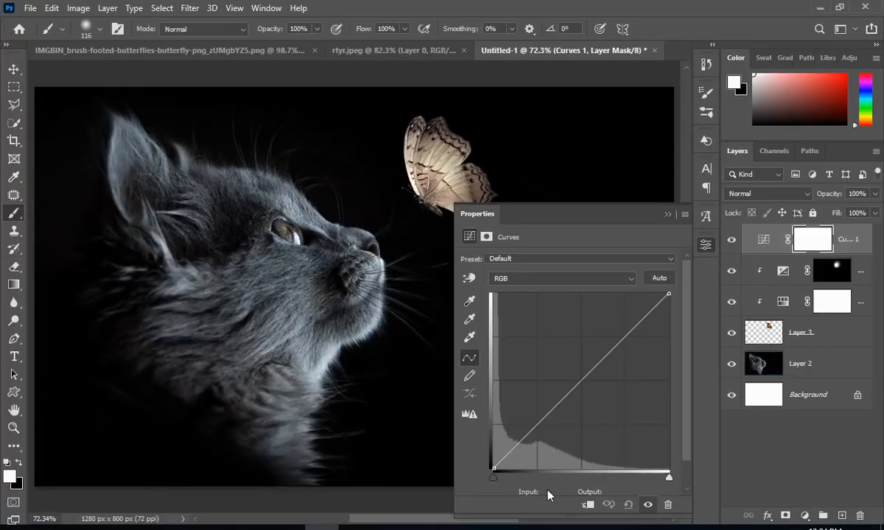
left_click(588, 505)
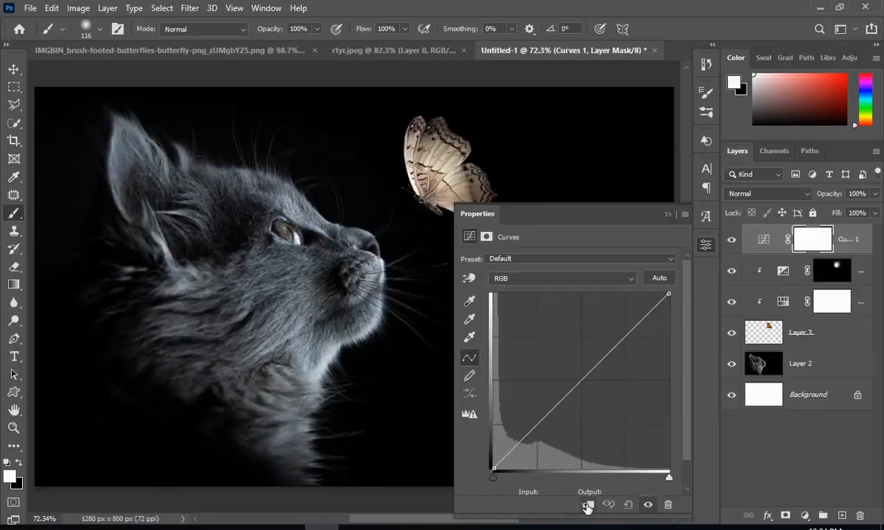
left_click(588, 505)
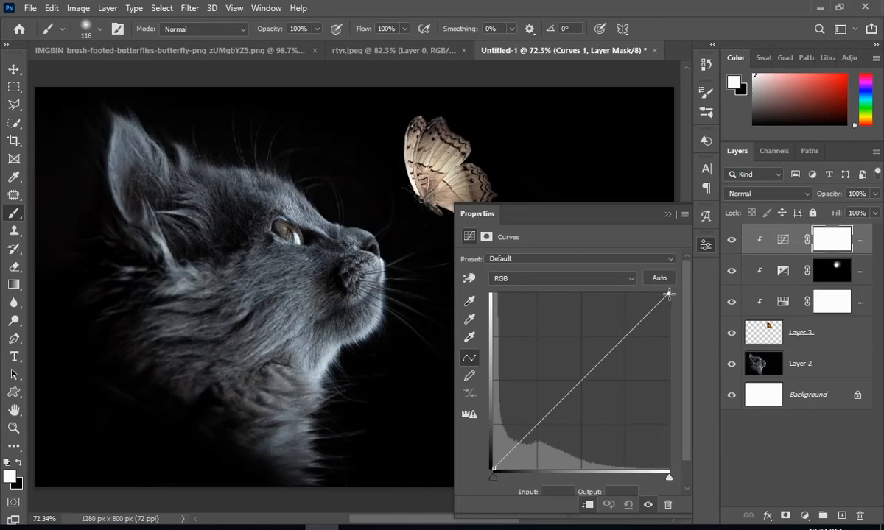
left_click_drag(669, 294, 669, 370)
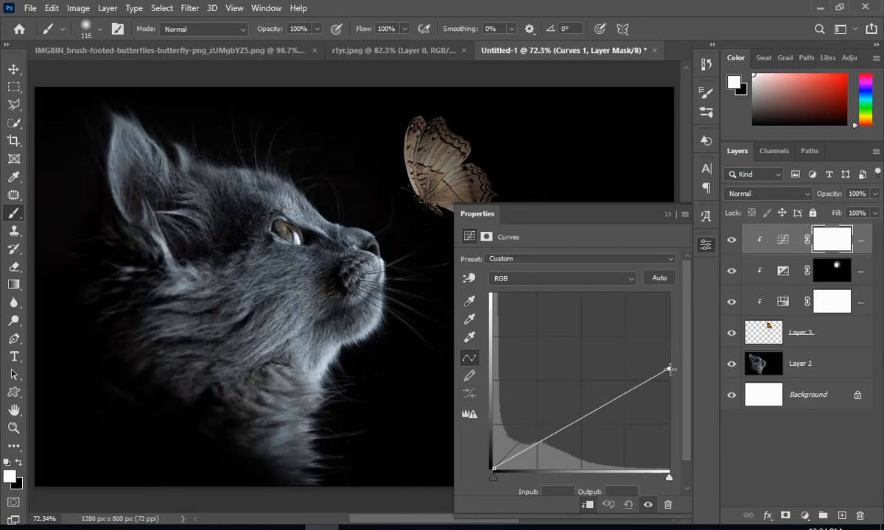
left_click_drag(669, 370, 669, 390)
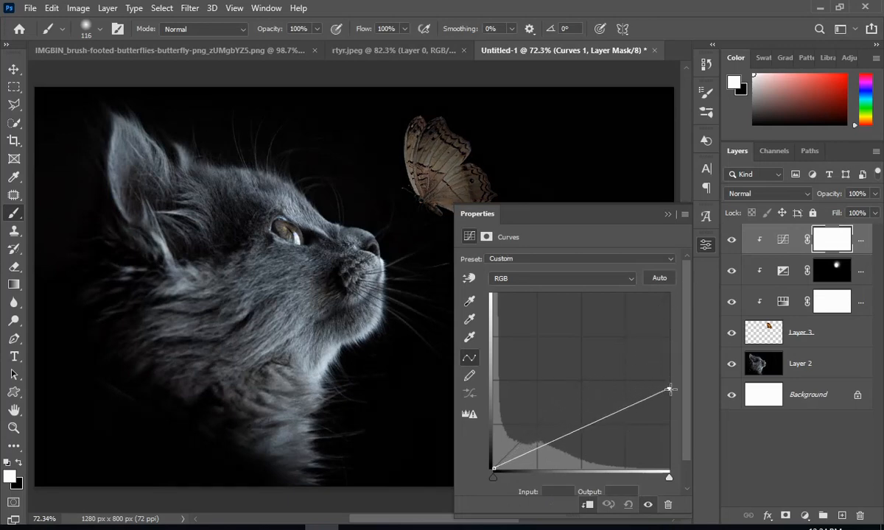
left_click(668, 214)
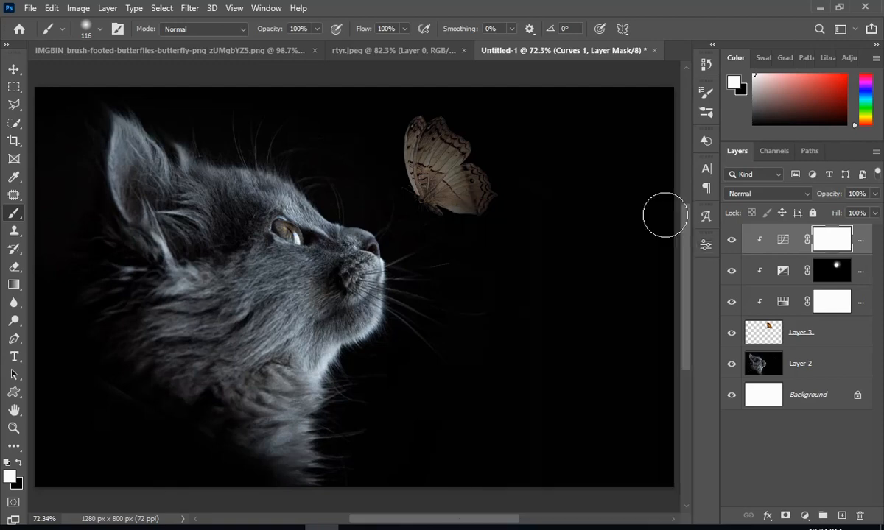
mouse_move(670, 269)
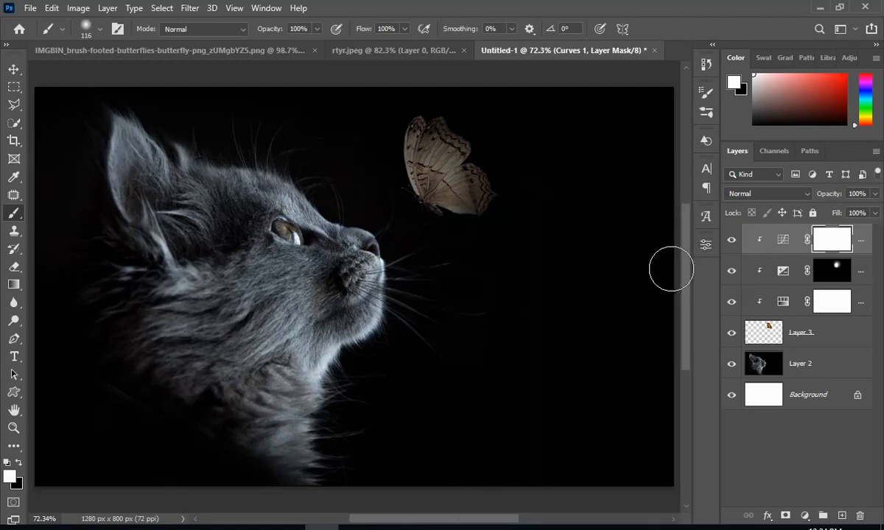
mouse_move(45, 203)
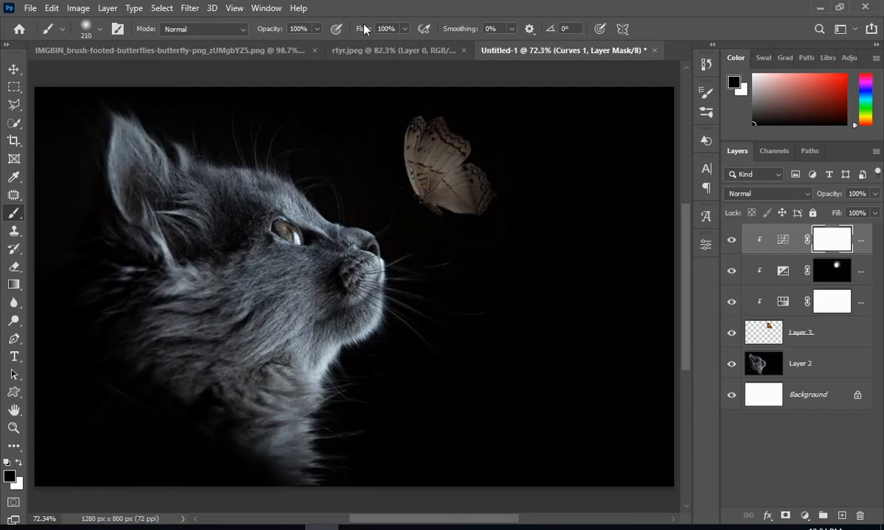
mouse_move(433, 200)
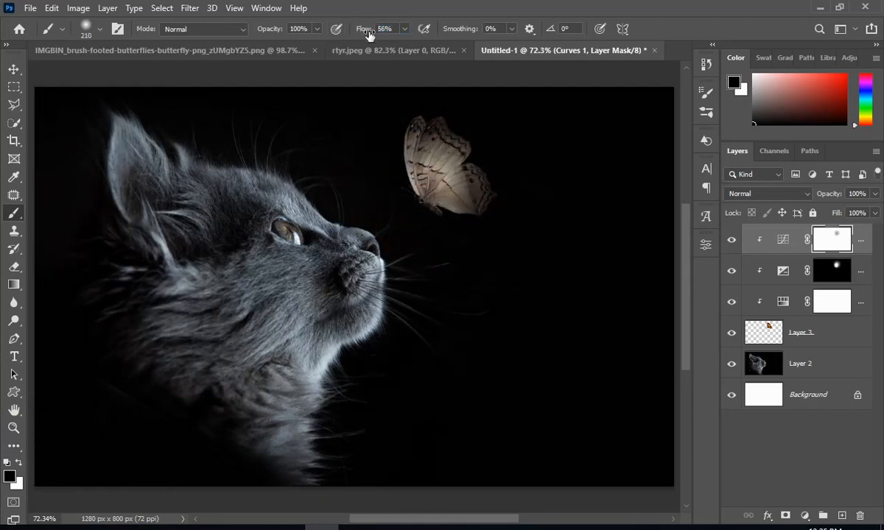
left_click(387, 29)
type("100")
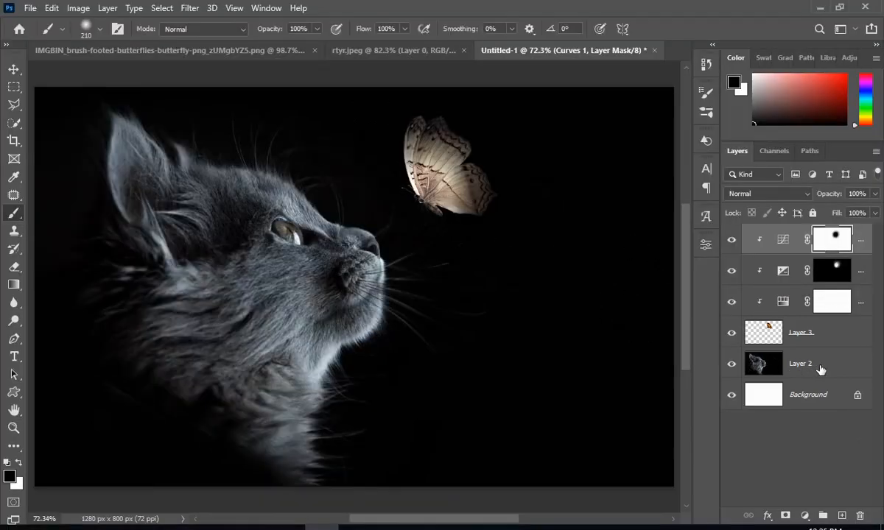
Add an Exposure adjustment of about +1.87 above the cat, inverted and painted onto the fur.
left_click(804, 515)
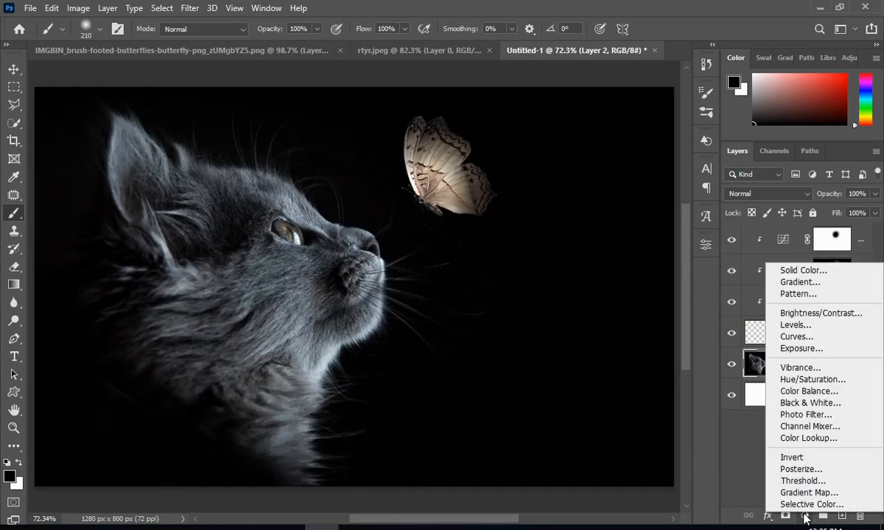
mouse_move(818, 359)
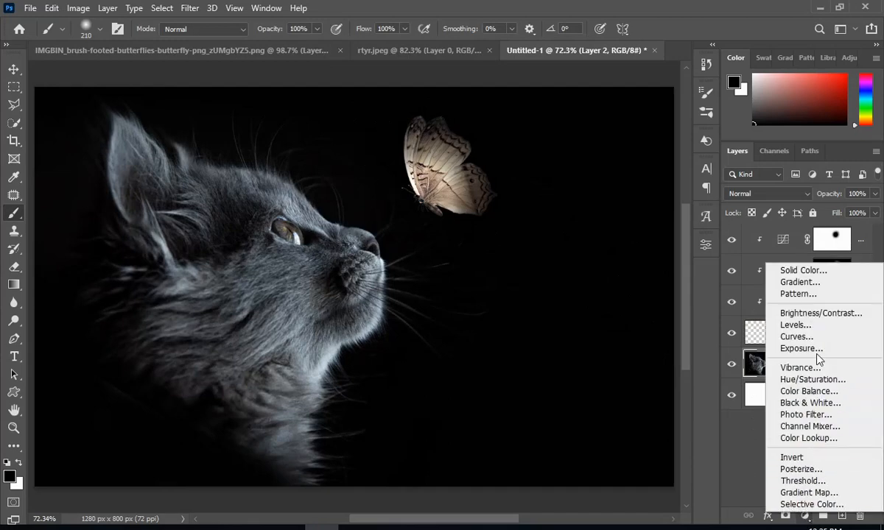
left_click(800, 348)
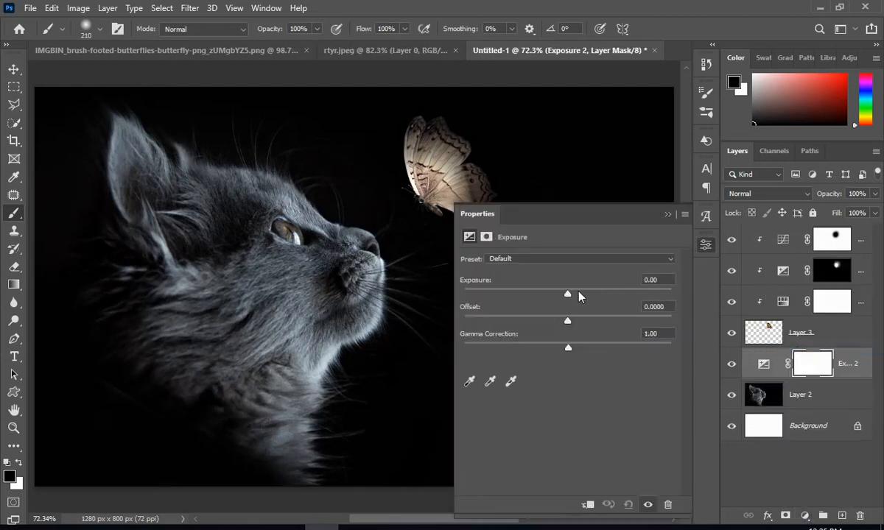
left_click_drag(567, 294, 596, 294)
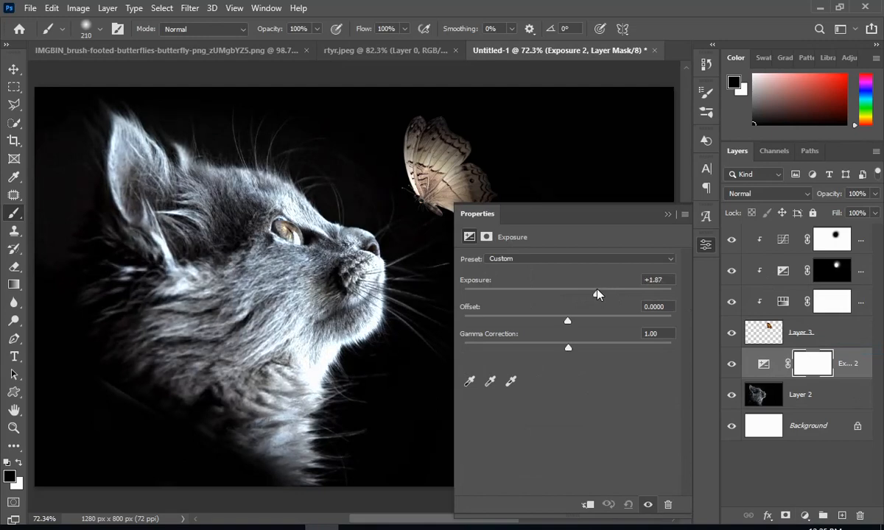
key("ctrl+i")
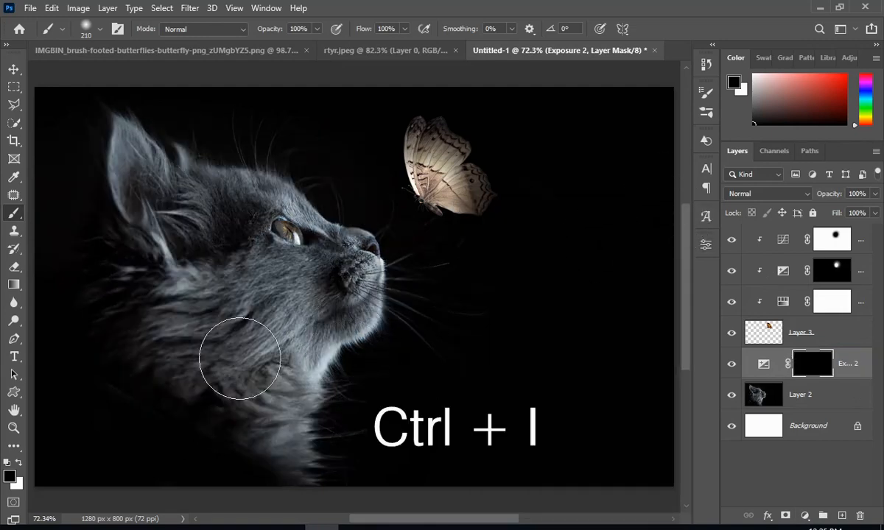
key("ctrl+i")
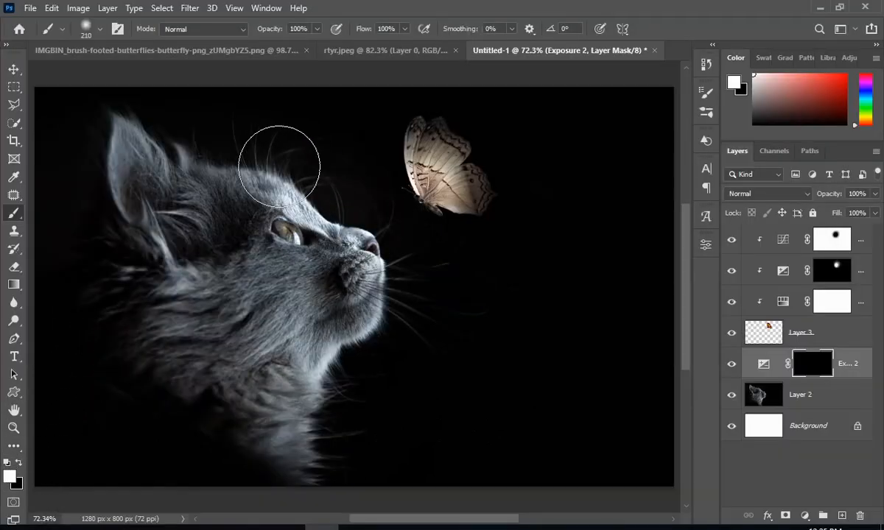
left_click_drag(278, 164, 380, 276)
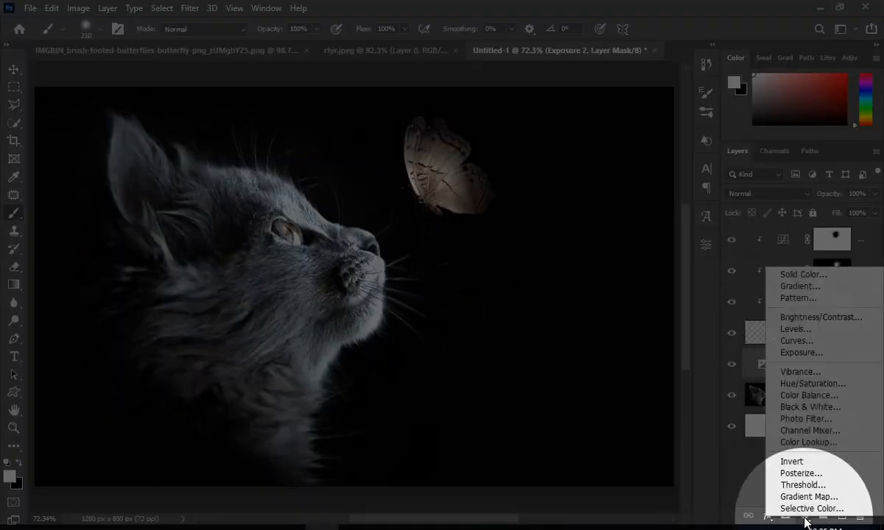
mouse_move(796, 341)
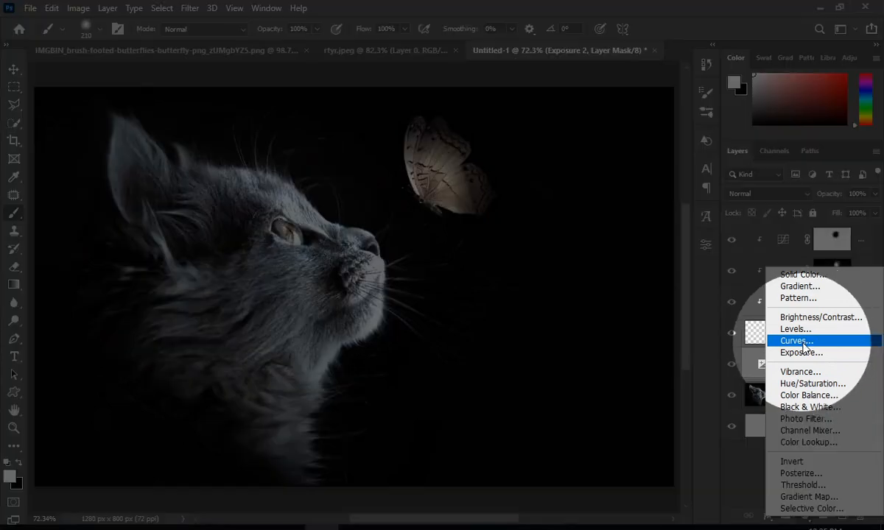
Add a Curves adjustment lowering the highlights, with black painted over the cat's face and chest.
left_click(795, 341)
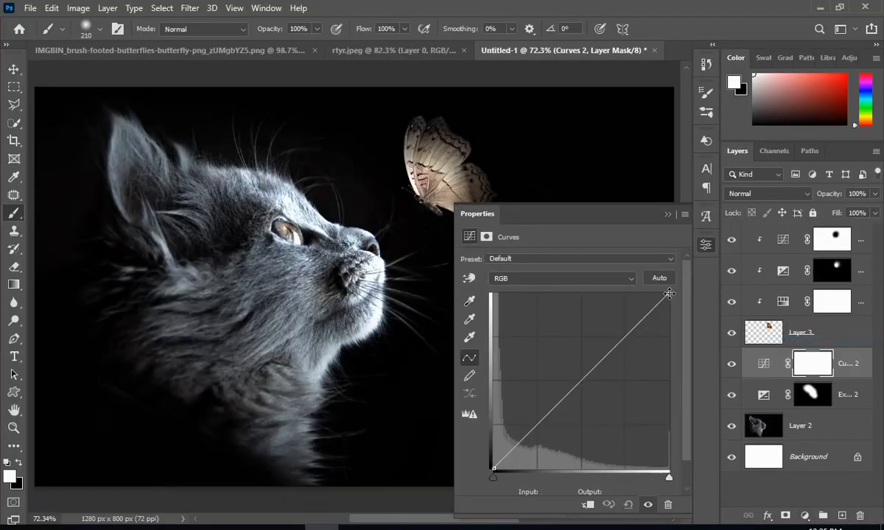
left_click_drag(669, 294, 669, 350)
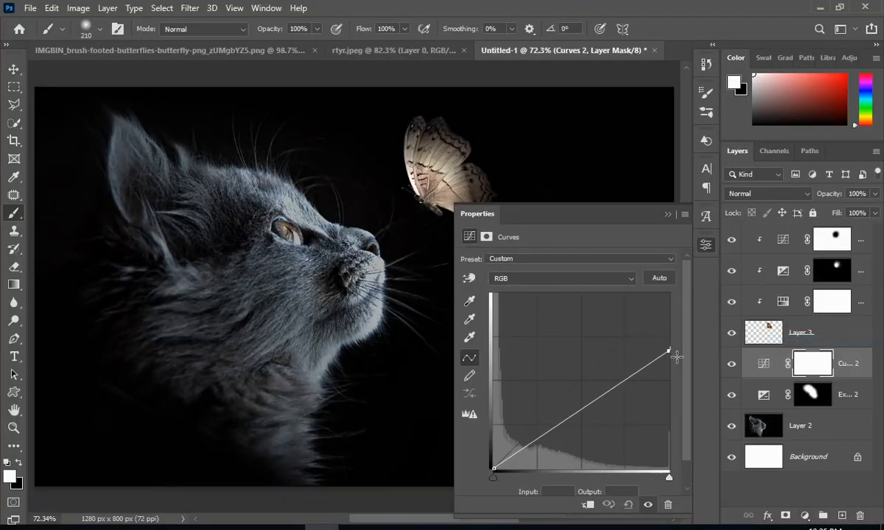
left_click_drag(668, 351, 668, 396)
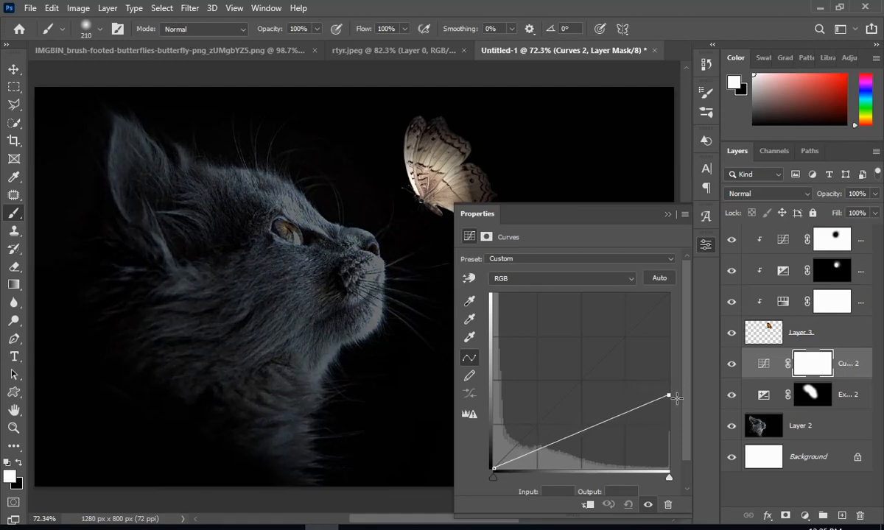
left_click_drag(668, 397, 668, 391)
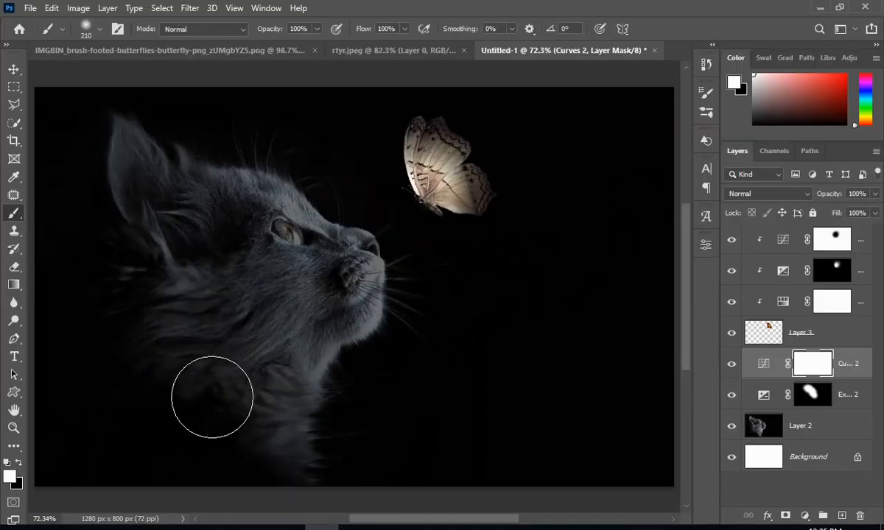
left_click_drag(213, 398, 398, 288)
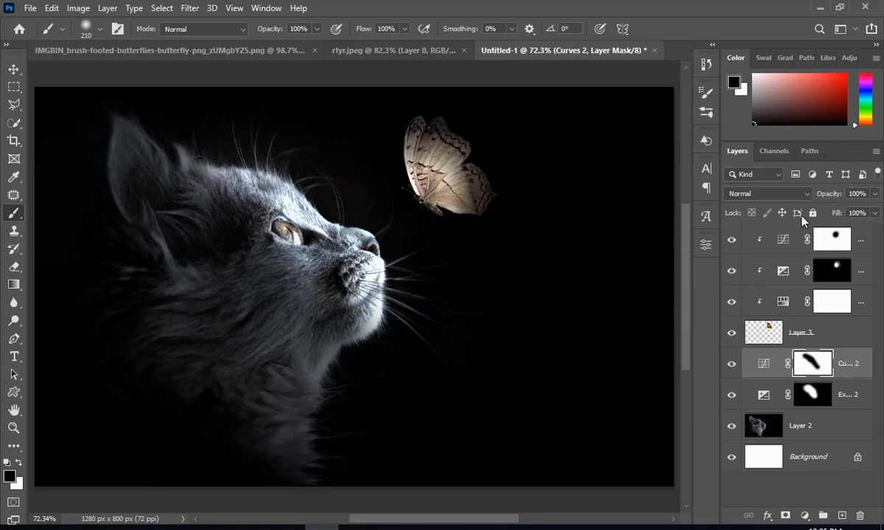
left_click(833, 239)
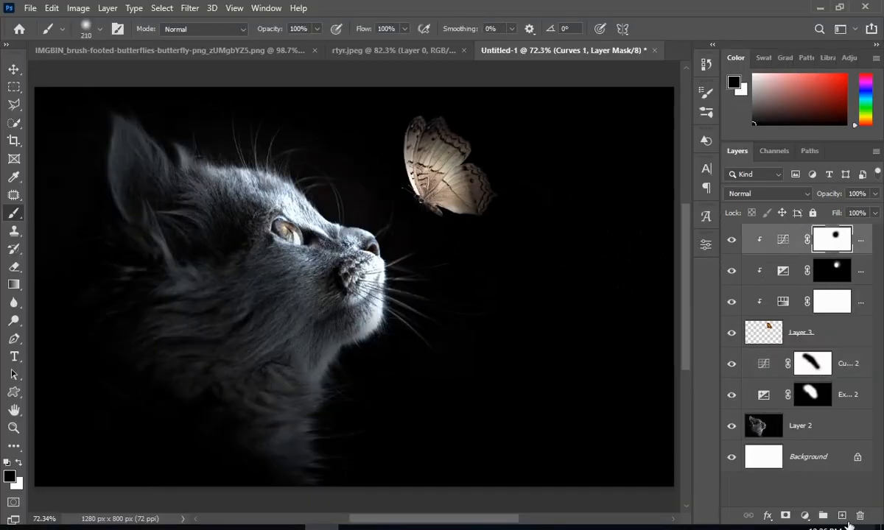
Paint a soft #fae3c5 cream glow on a new layer and transform it onto the butterfly.
left_click(823, 515)
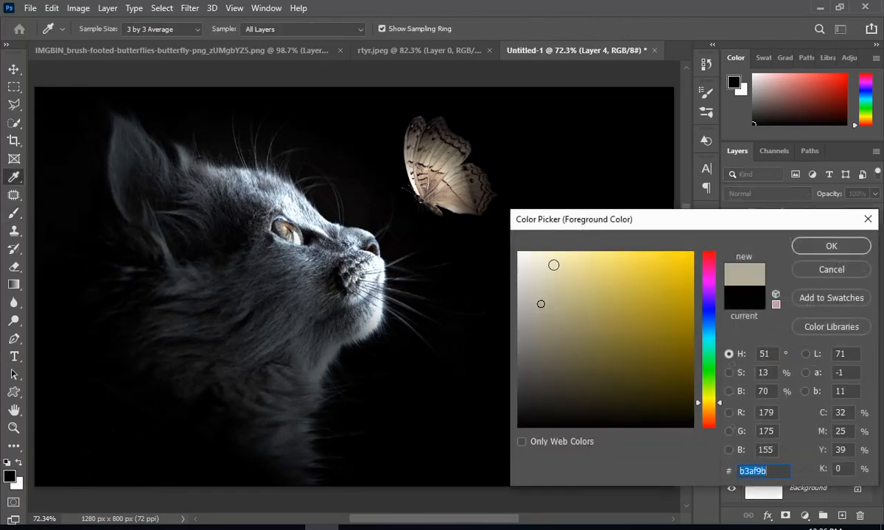
left_click(554, 255)
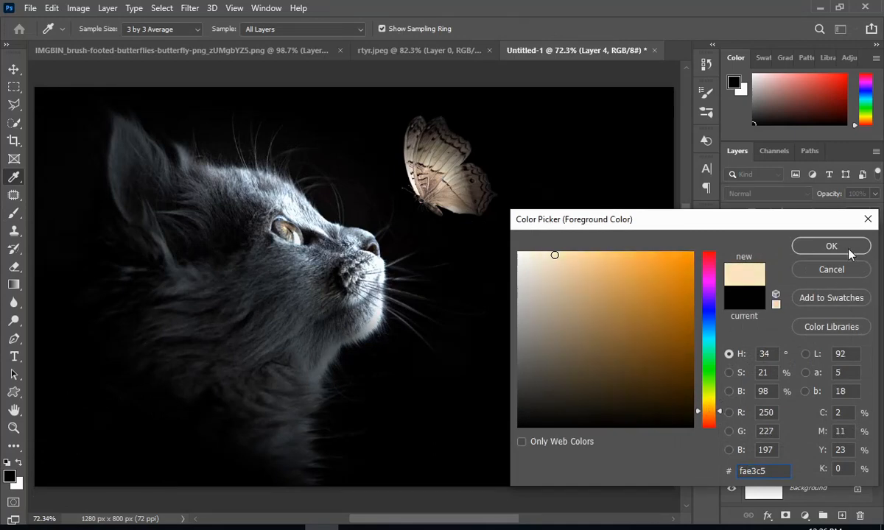
left_click(830, 245)
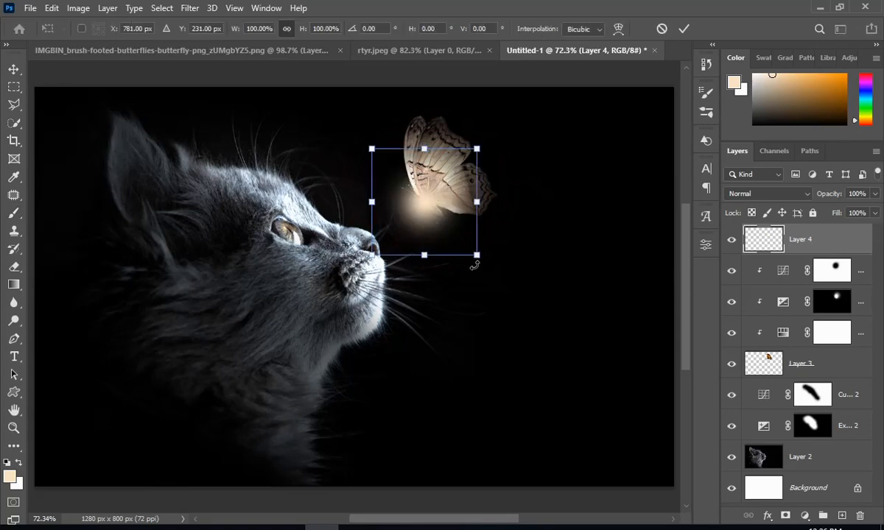
left_click_drag(476, 254, 484, 238)
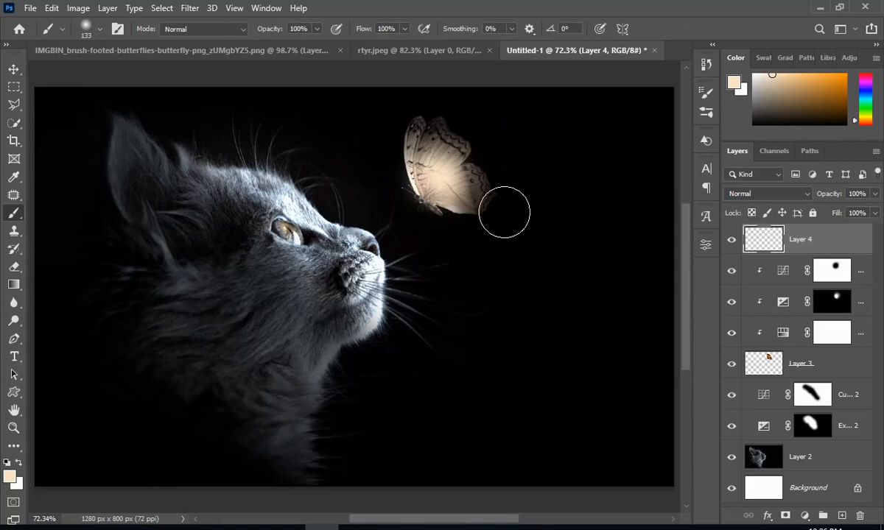
mouse_move(593, 254)
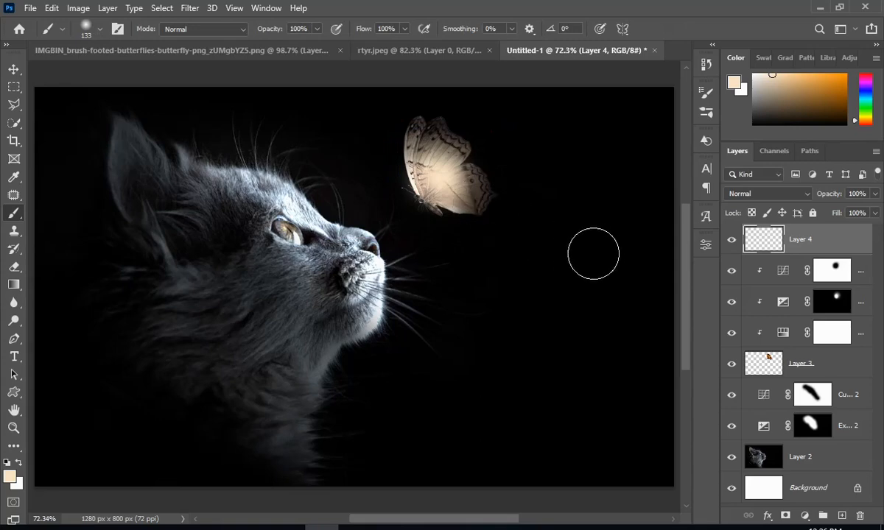
left_click(811, 394)
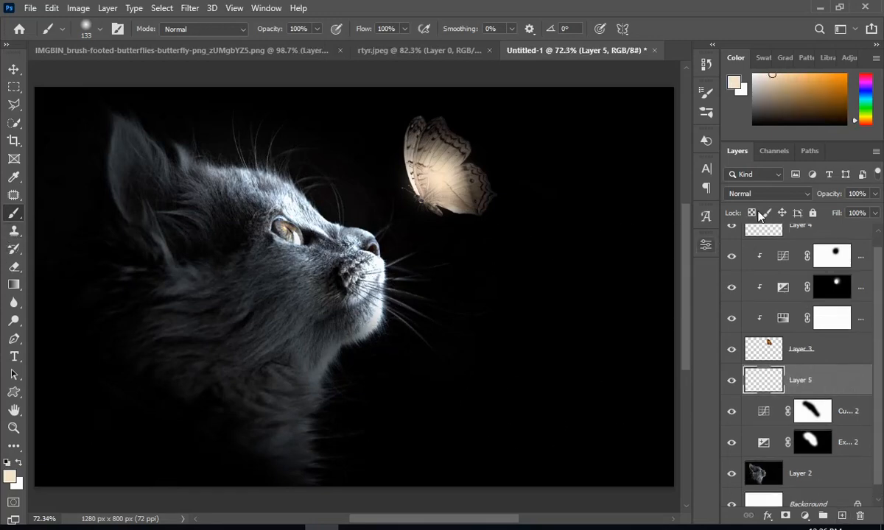
Set the new layer to Color blend mode and paint warm cream over the cat's face.
left_click(766, 193)
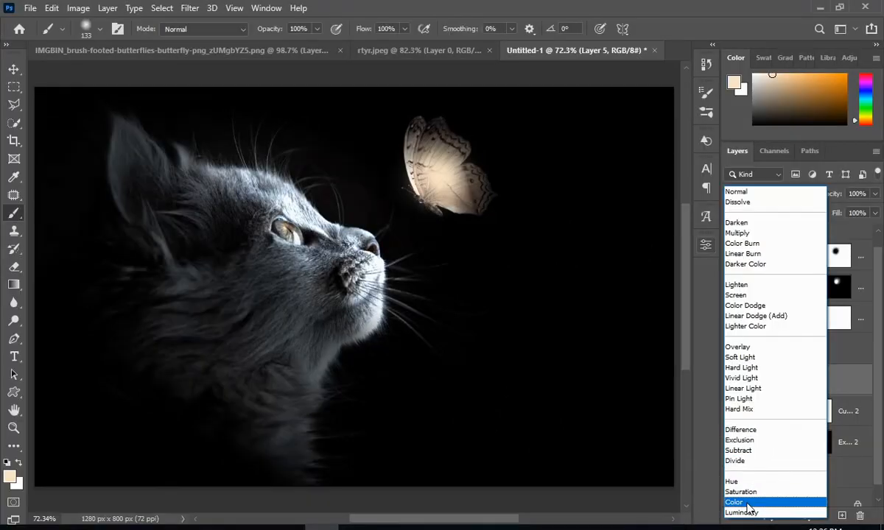
left_click(733, 502)
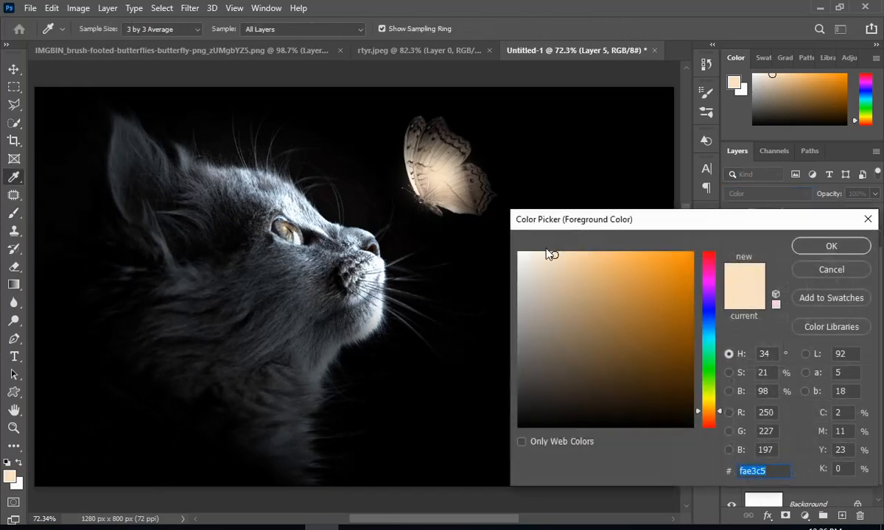
left_click(560, 253)
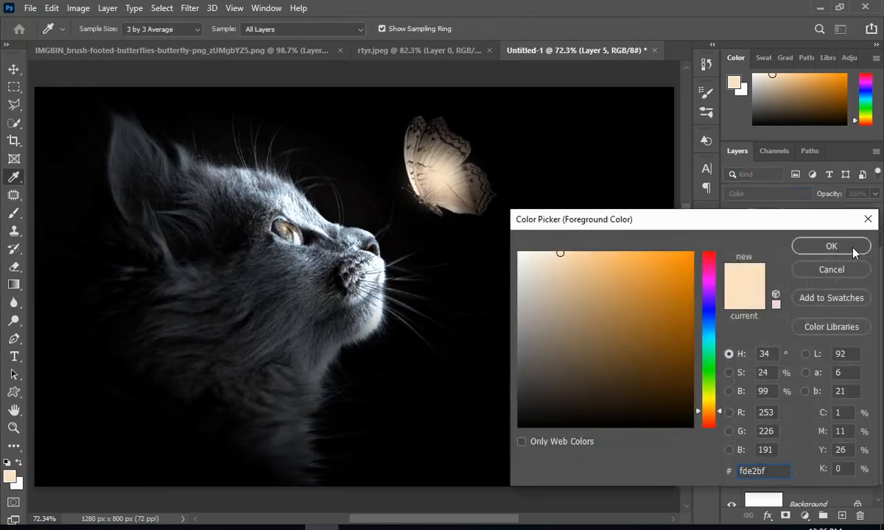
left_click(831, 246)
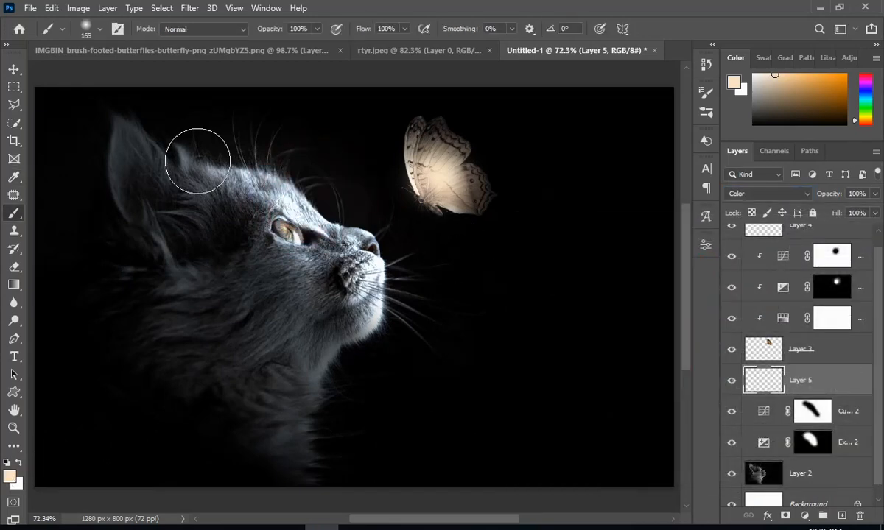
left_click_drag(197, 160, 353, 261)
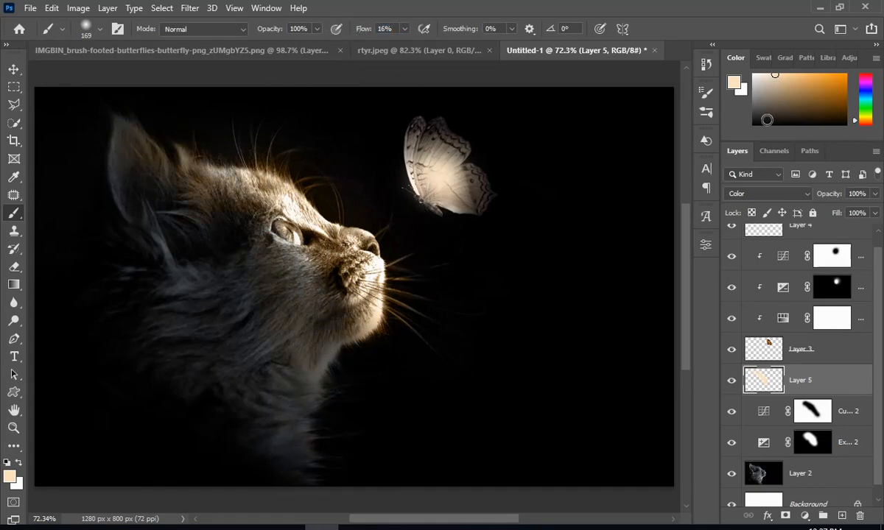
scroll("down", 3)
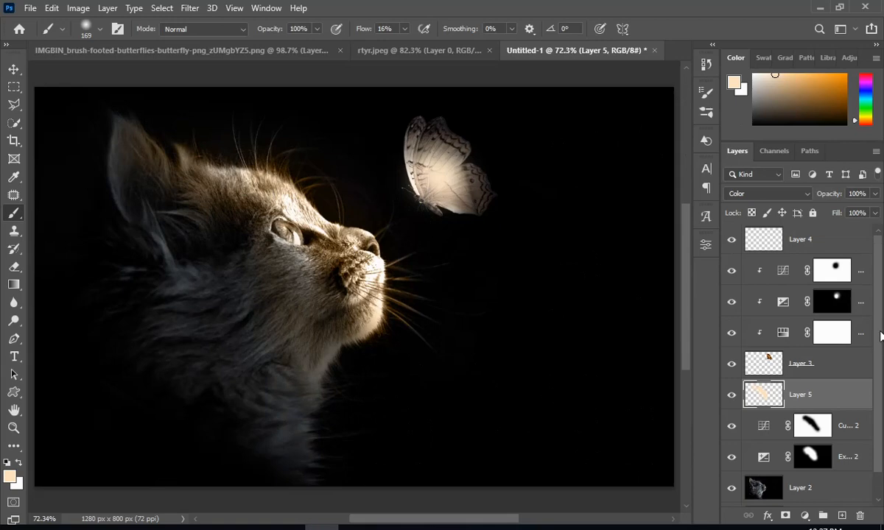
Stamp all visible layers into merged Layer 6 with Ctrl+Shift+Alt+E, then open the Filter menu.
key("ctrl+shift+alt+e")
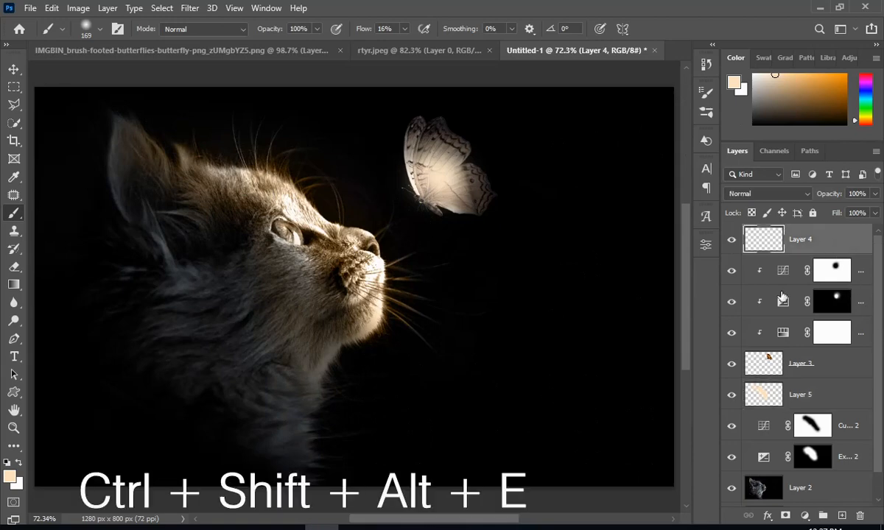
mouse_move(551, 408)
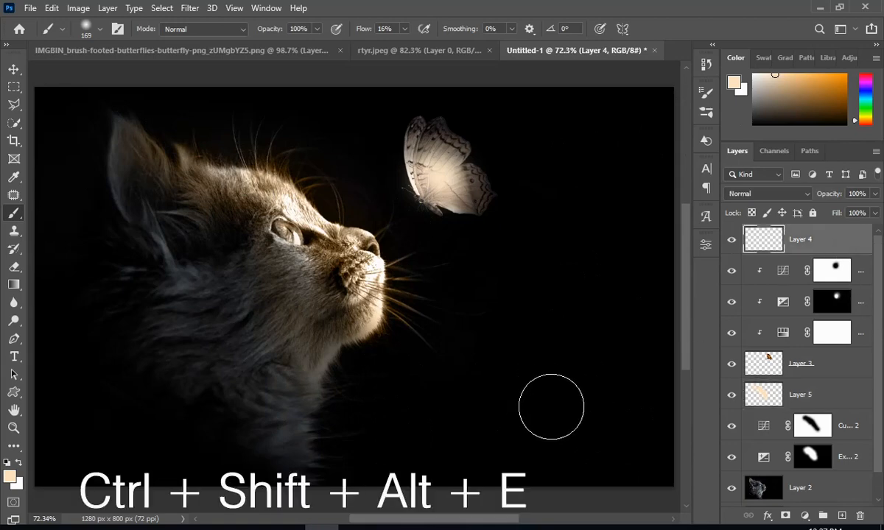
key("ctrl+shift+alt+e")
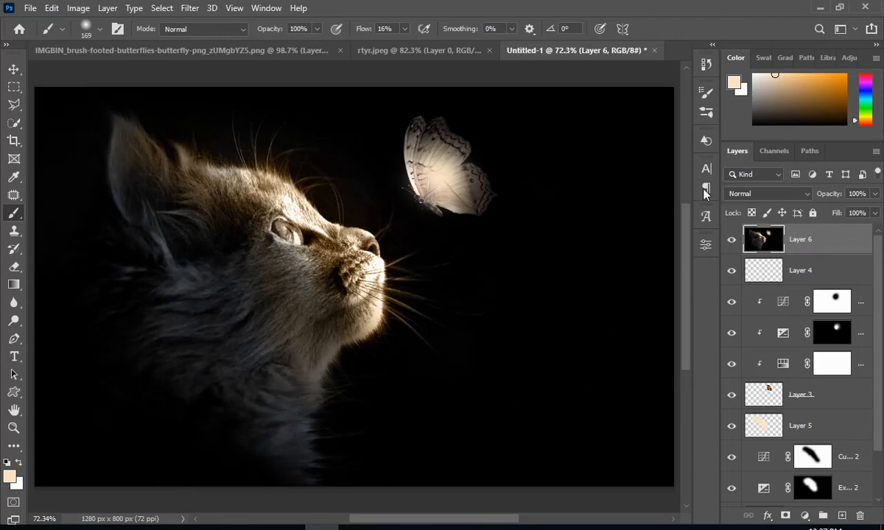
left_click(190, 8)
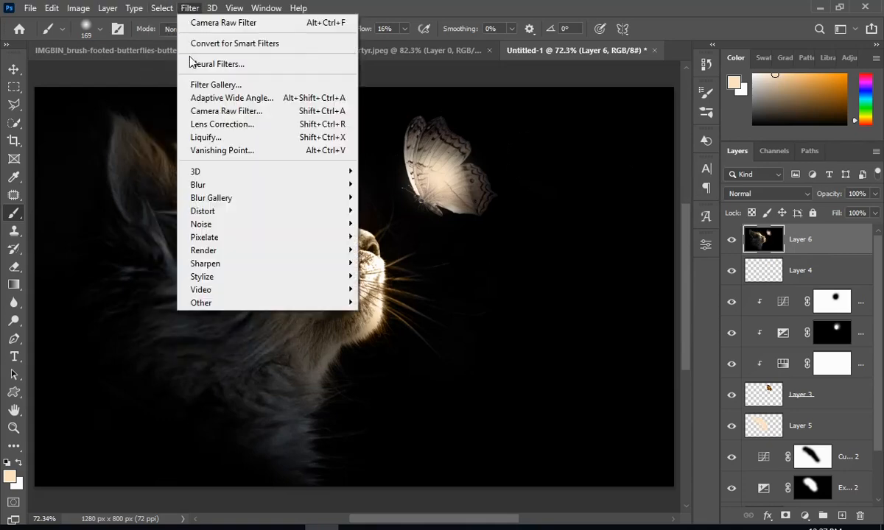